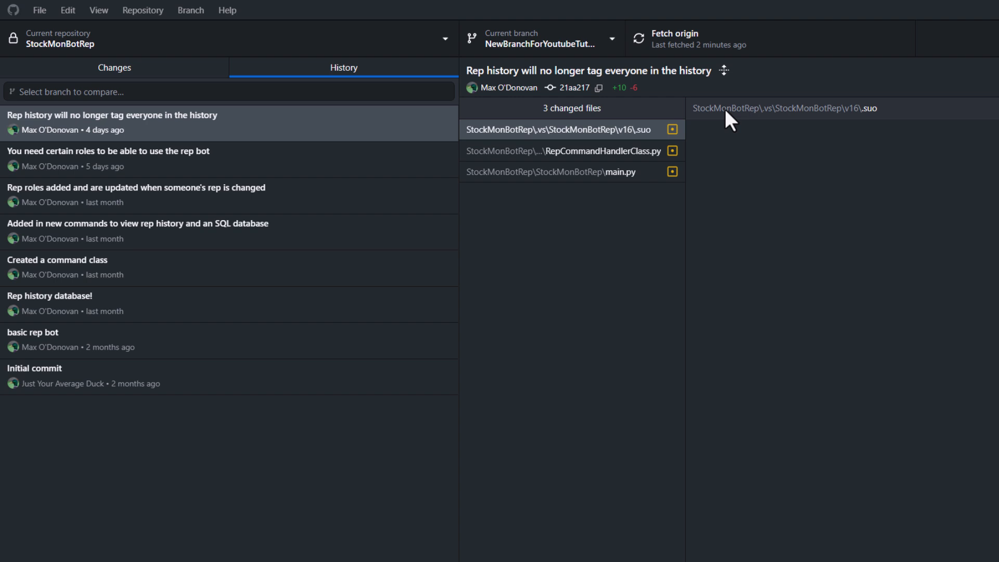
pyautogui.moveTo(381, 394)
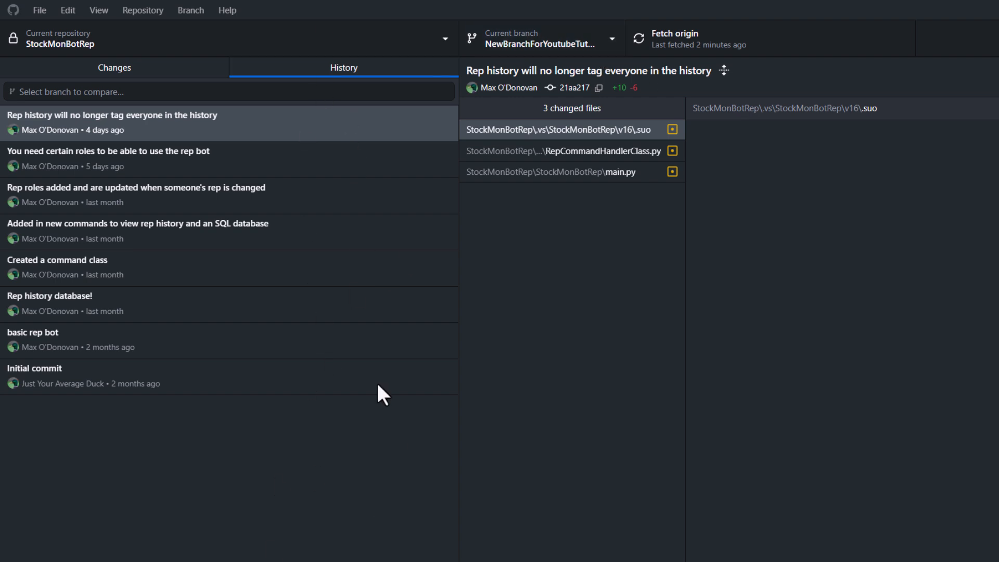
pyautogui.moveTo(600, 392)
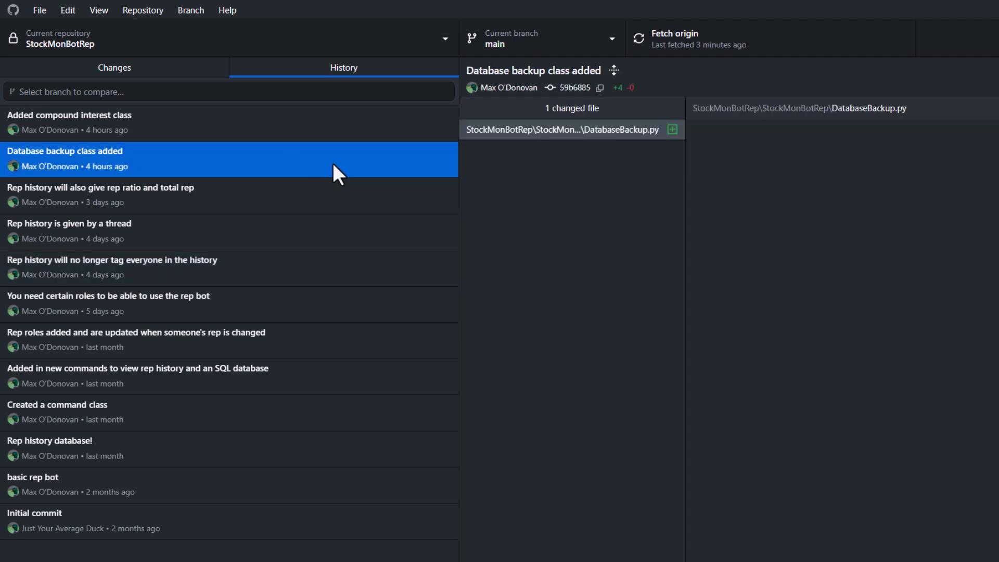
# - View the 'Database backup class added' commit's DatabaseBackup.py diff on main
pyautogui.click(566, 129)
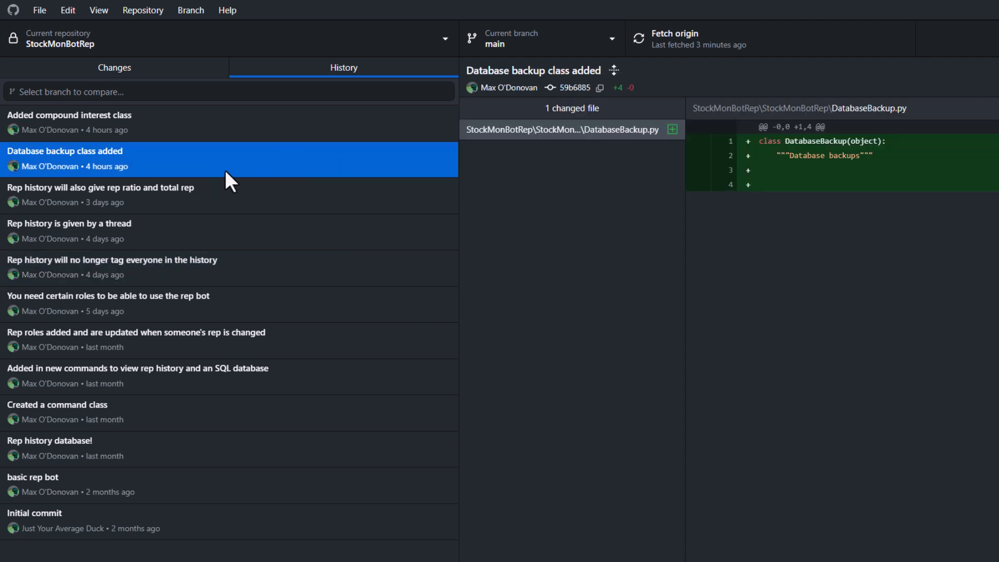
pyautogui.moveTo(231, 181)
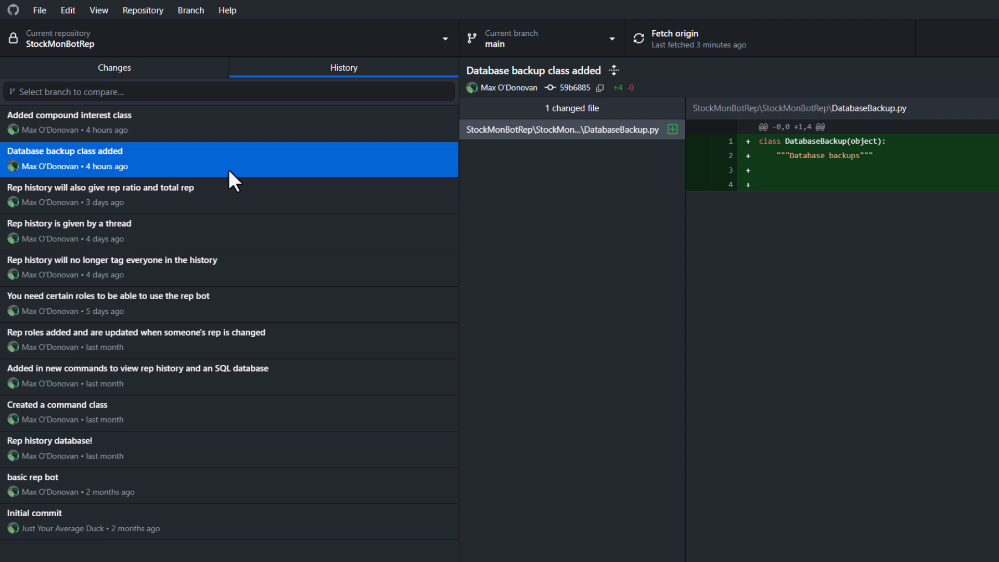
pyautogui.moveTo(236, 180)
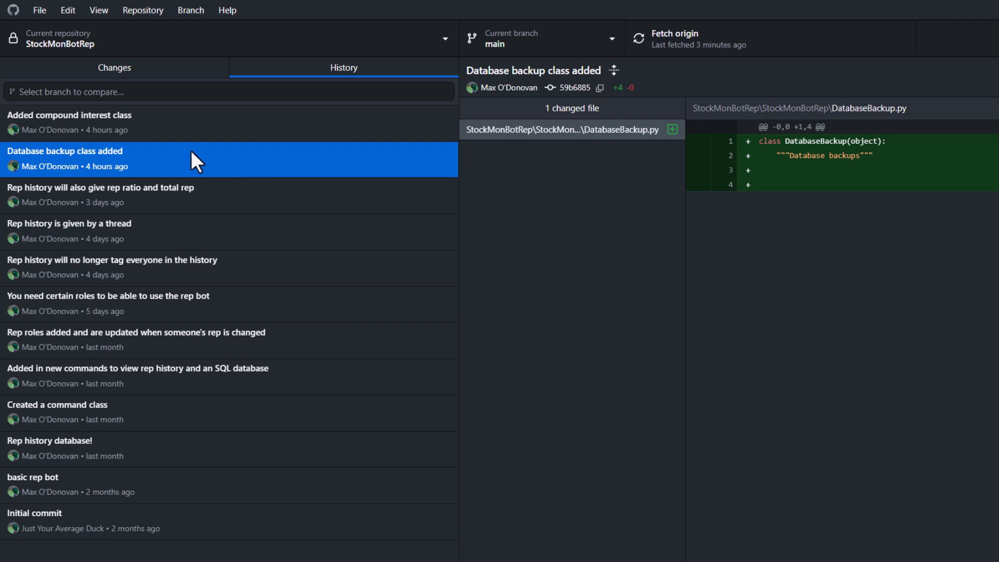
pyautogui.moveTo(272, 158)
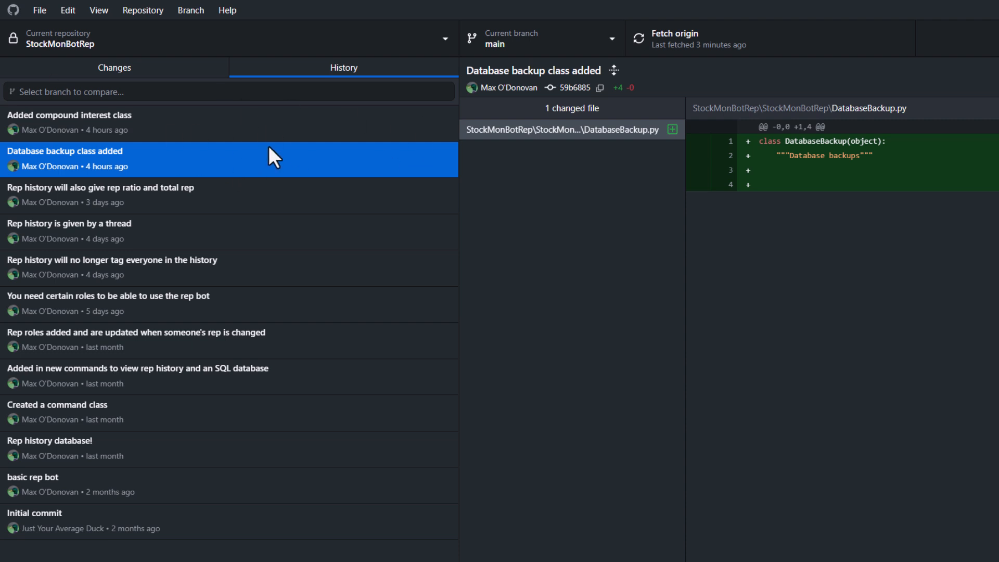
pyautogui.moveTo(237, 158)
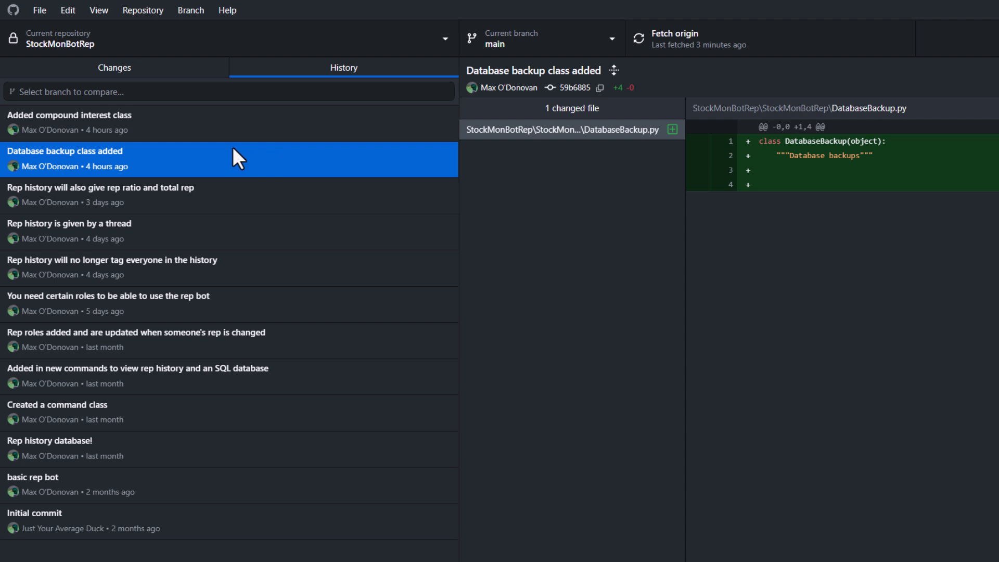
pyautogui.moveTo(141, 157)
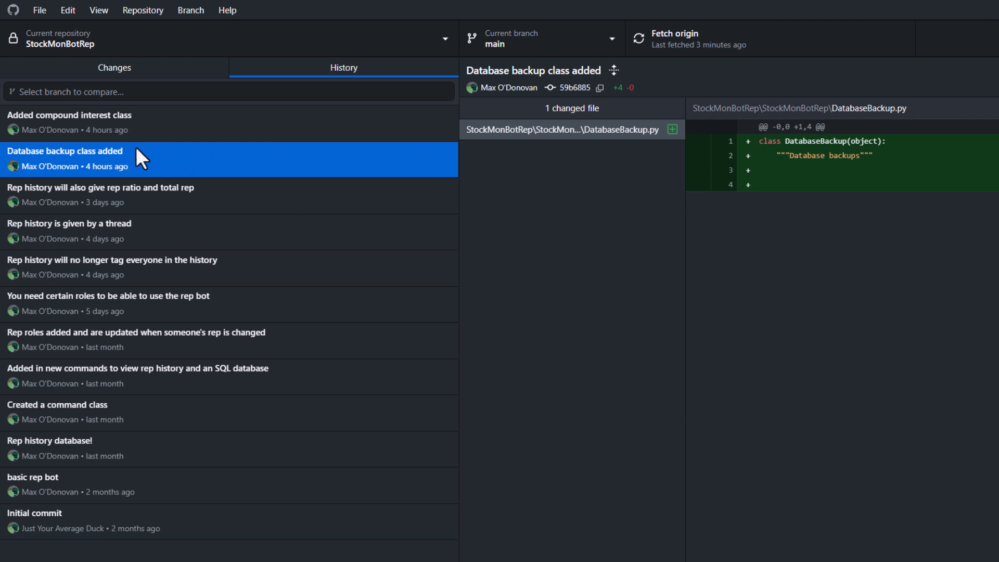
# - Start cherry-picking the Database backup commit with NewBranchForYoutubeTutorial as the target branch
pyautogui.rightClick(63, 159)
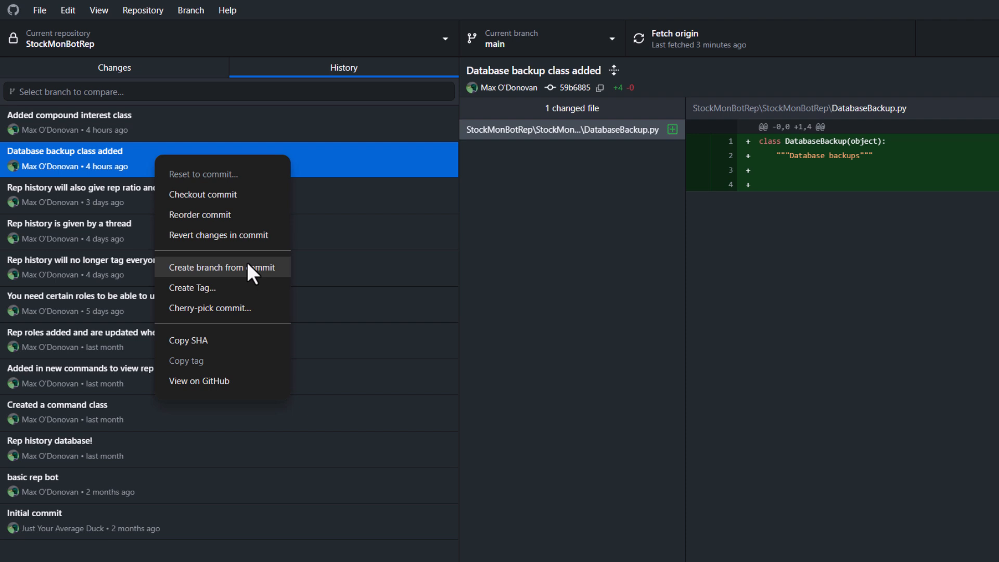
pyautogui.moveTo(280, 322)
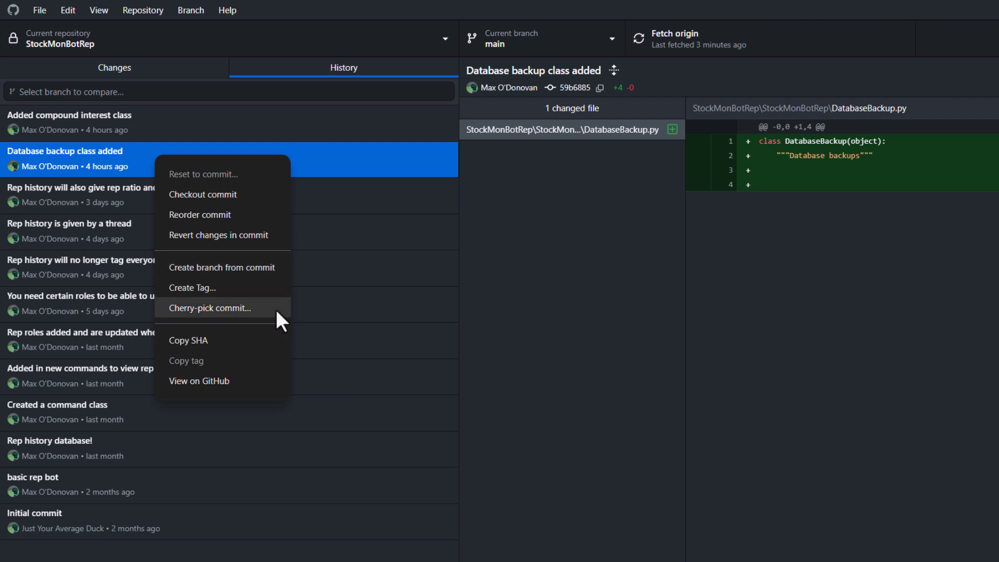
pyautogui.click(209, 308)
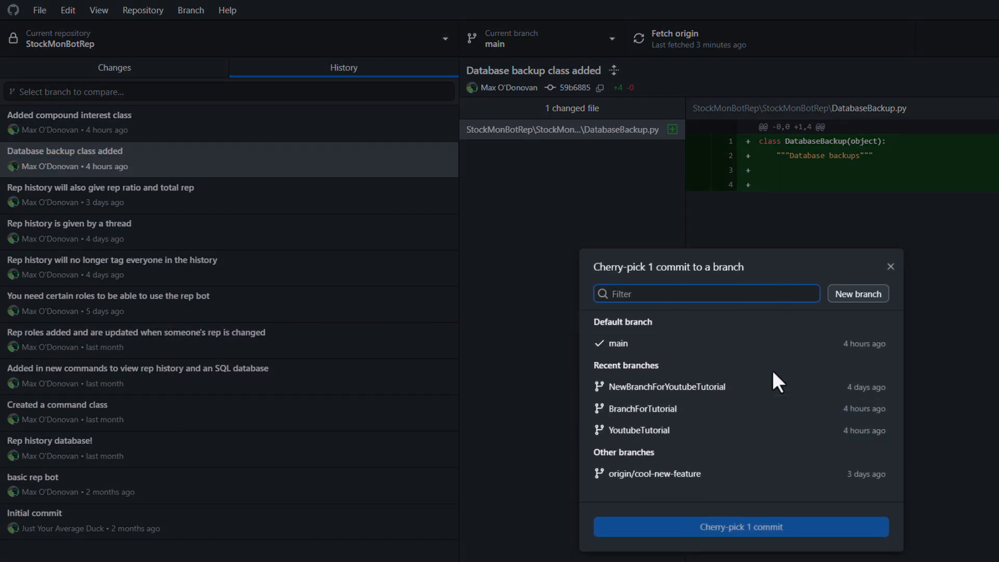
pyautogui.moveTo(782, 393)
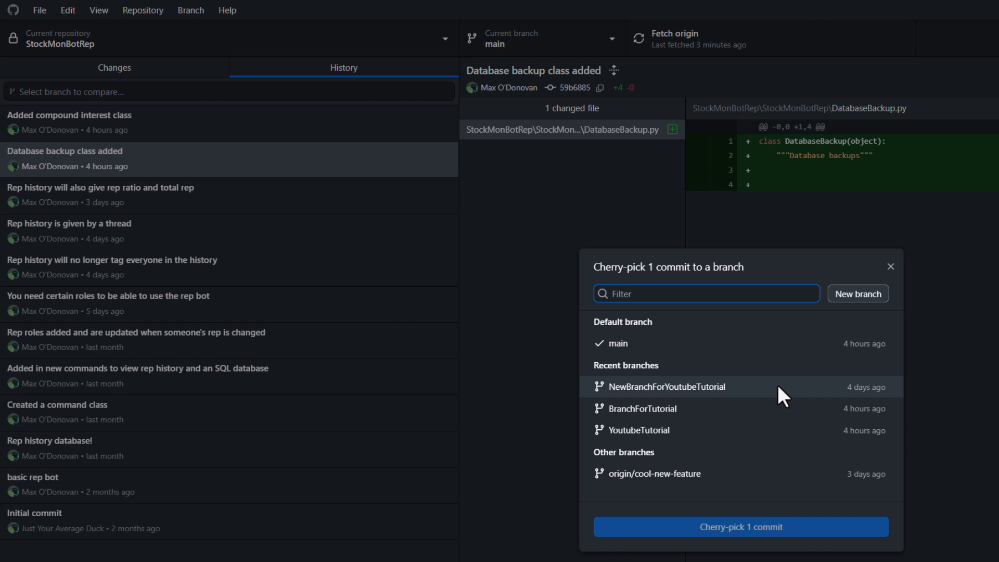
pyautogui.click(667, 386)
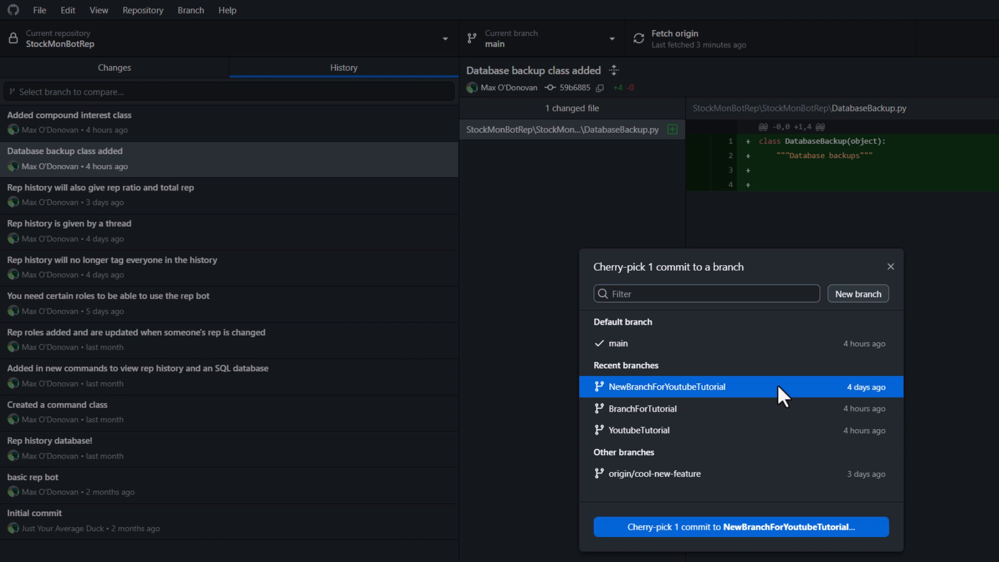
pyautogui.moveTo(762, 549)
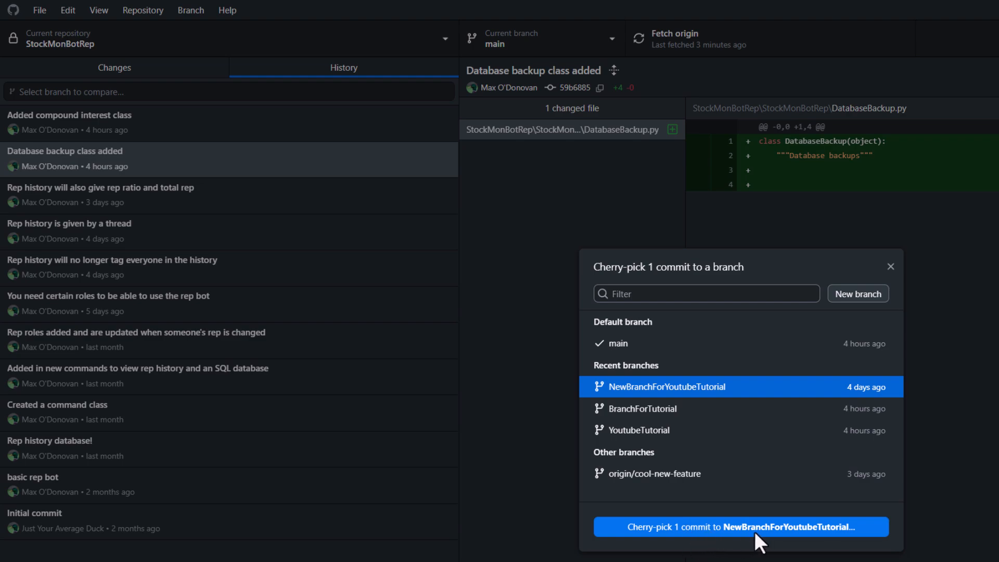
# - Cherry-pick the commit onto NewBranchForYoutubeTutorial and push it to origin
pyautogui.click(739, 526)
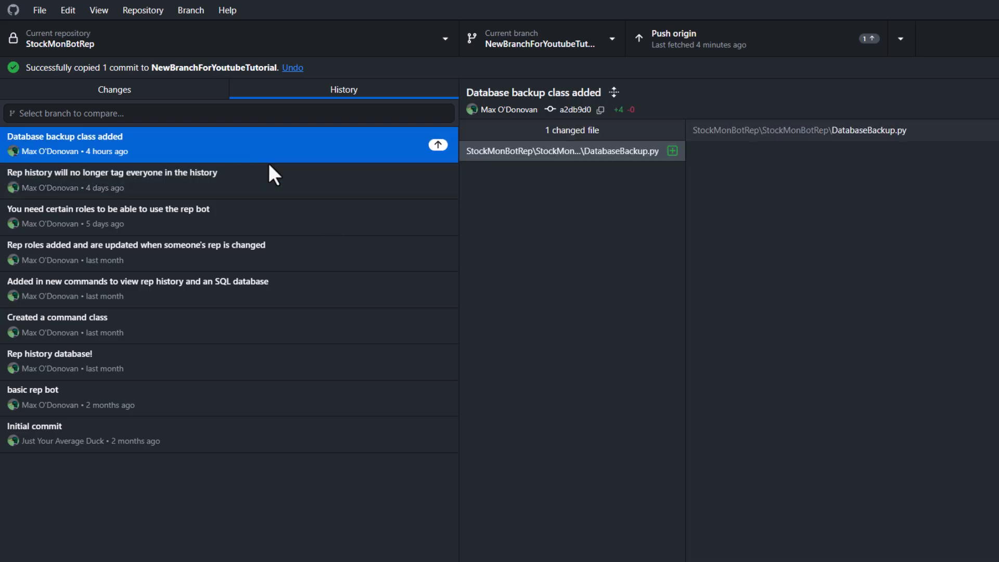
pyautogui.click(564, 151)
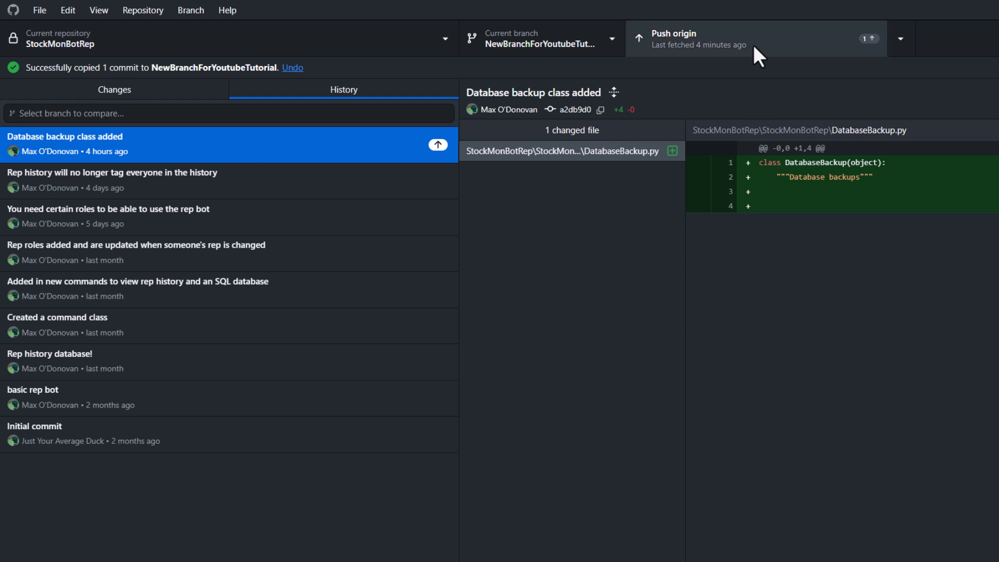
pyautogui.click(733, 39)
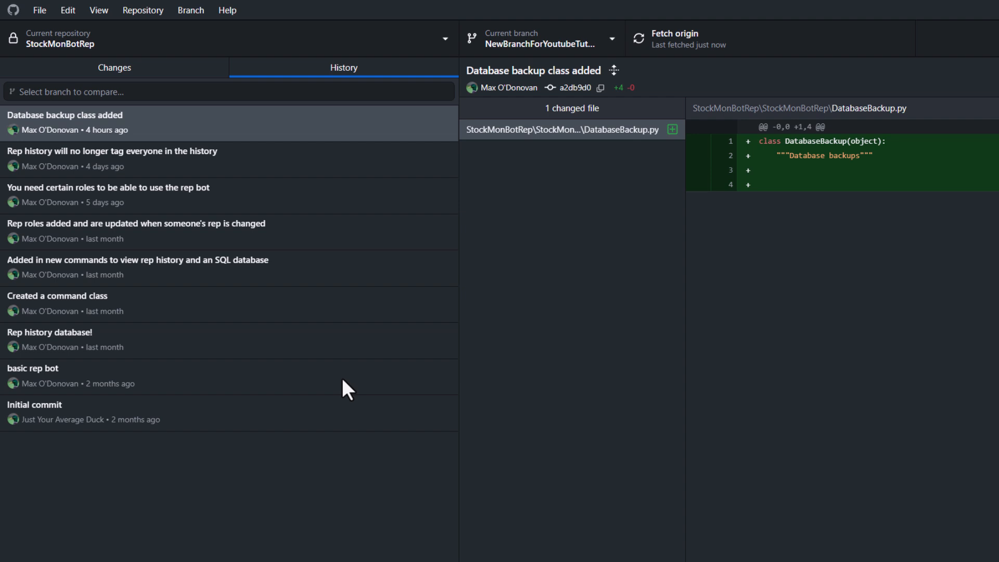
pyautogui.moveTo(358, 269)
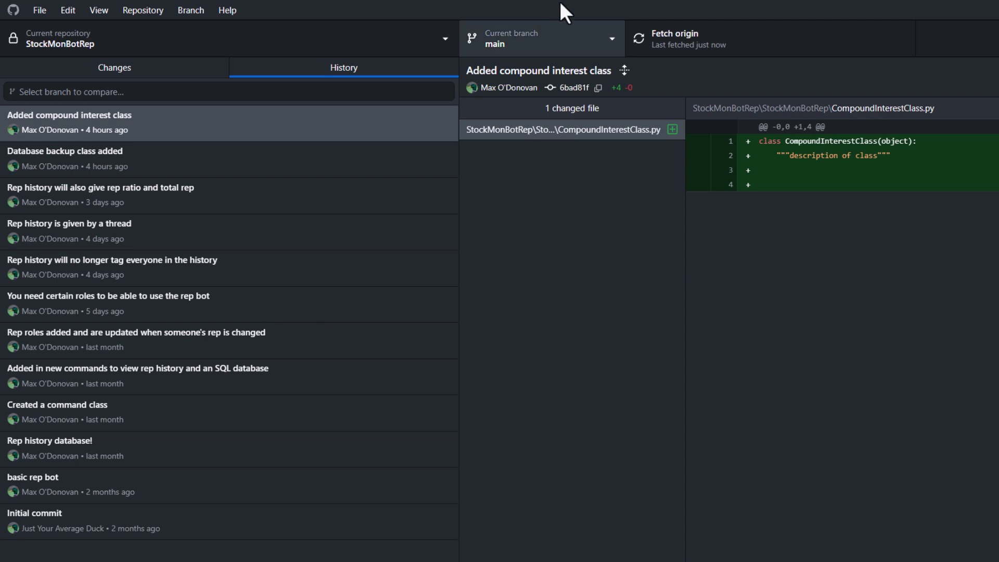
pyautogui.click(539, 39)
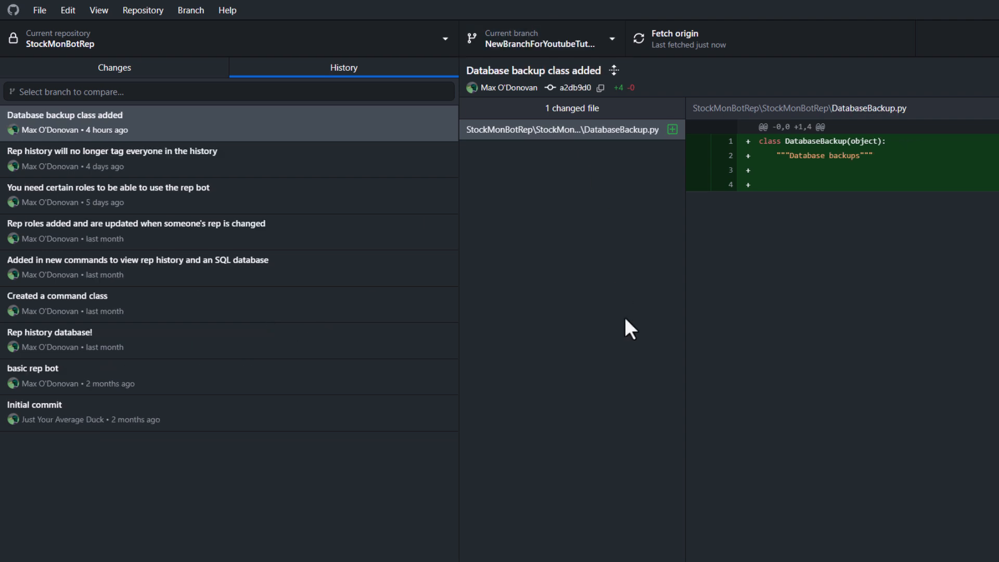